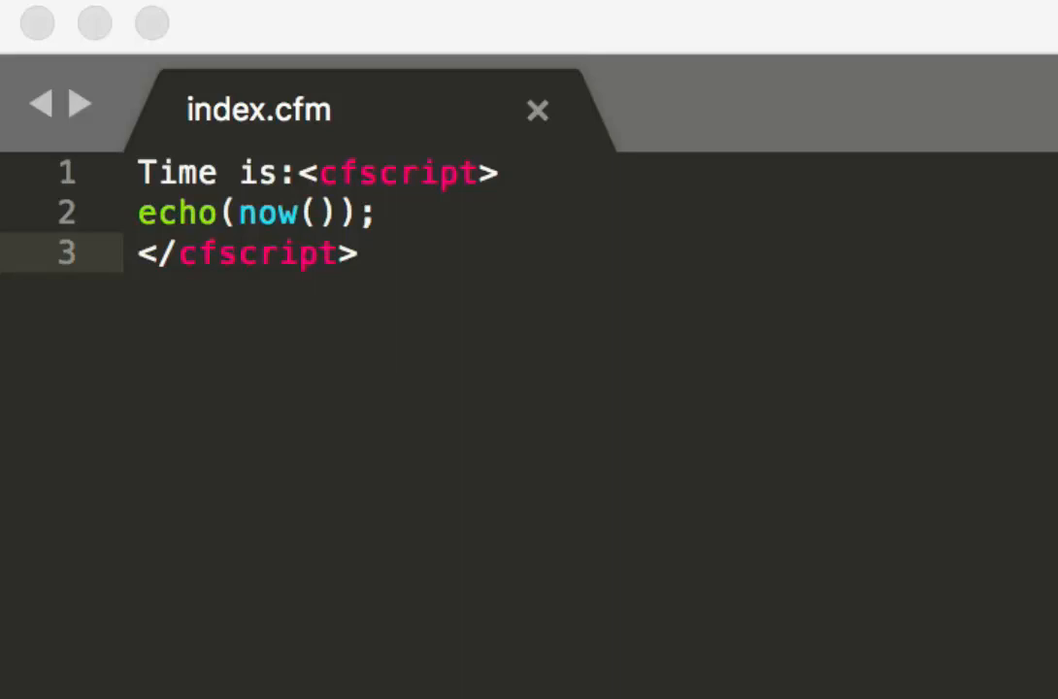
pyautogui.moveTo(502, 396)
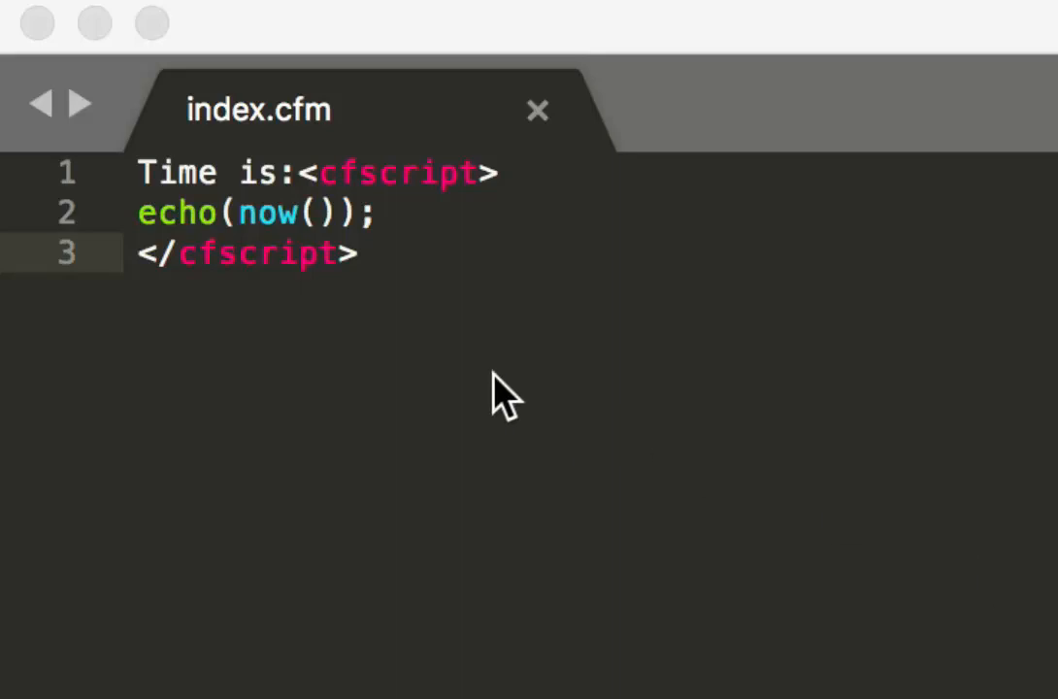
pyautogui.moveTo(165, 174)
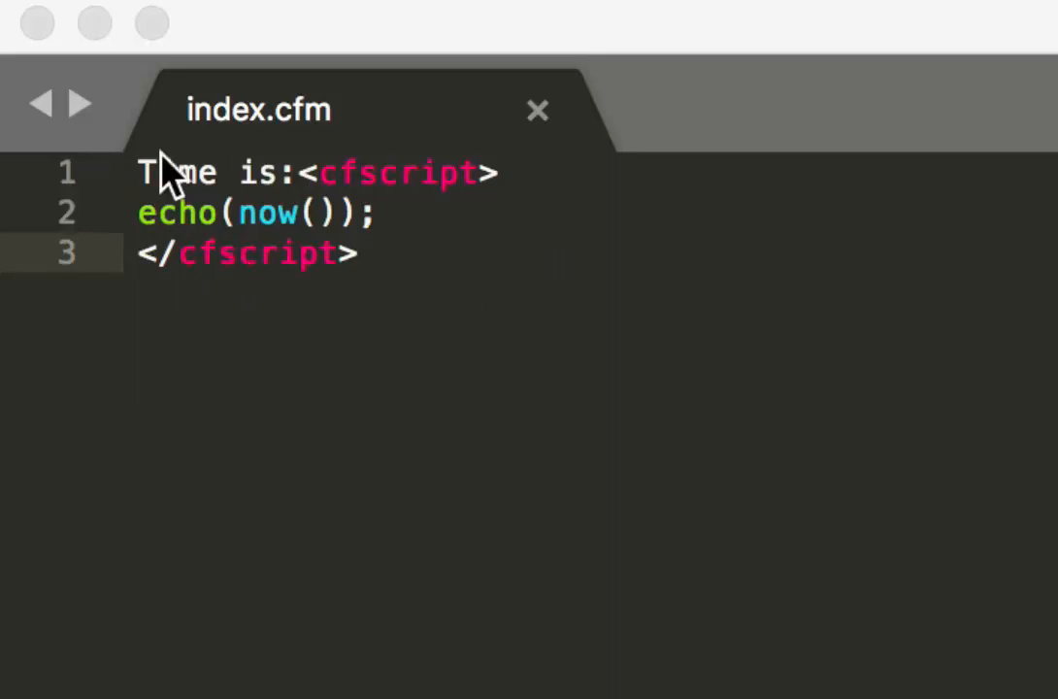
pyautogui.moveTo(456, 257)
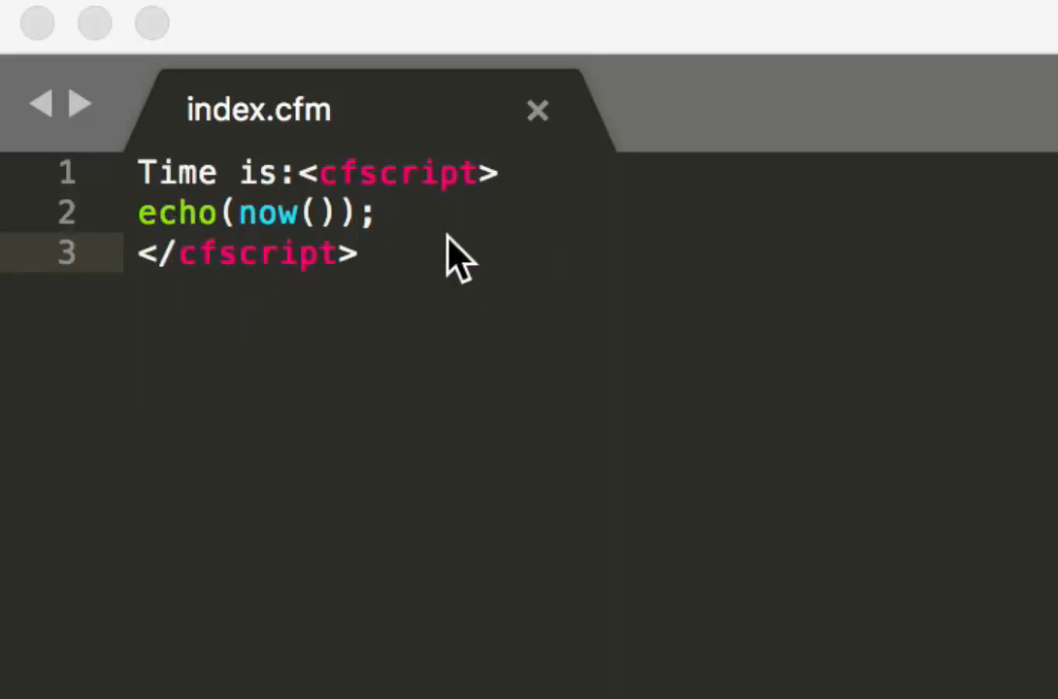
pyautogui.moveTo(457, 262)
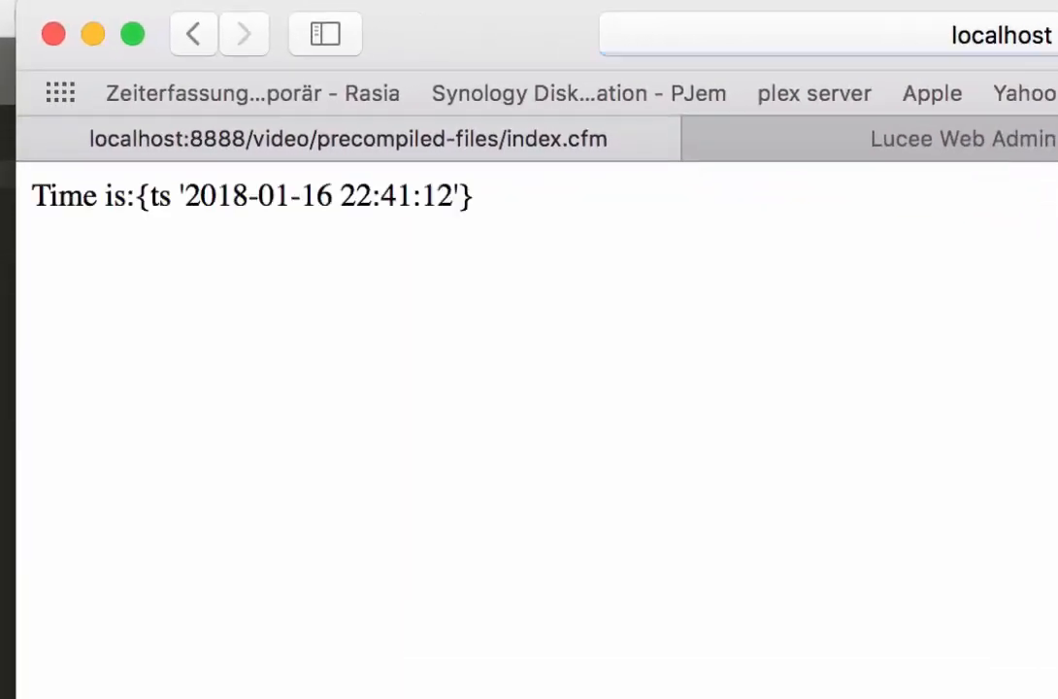
pyautogui.moveTo(529, 204)
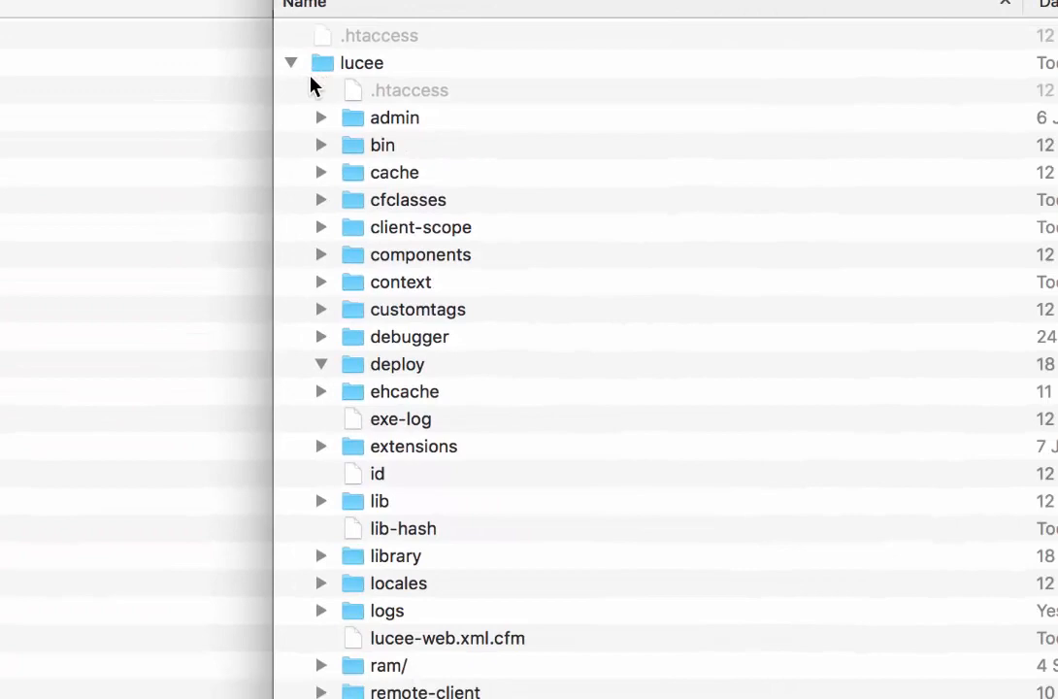
pyautogui.moveTo(373, 100)
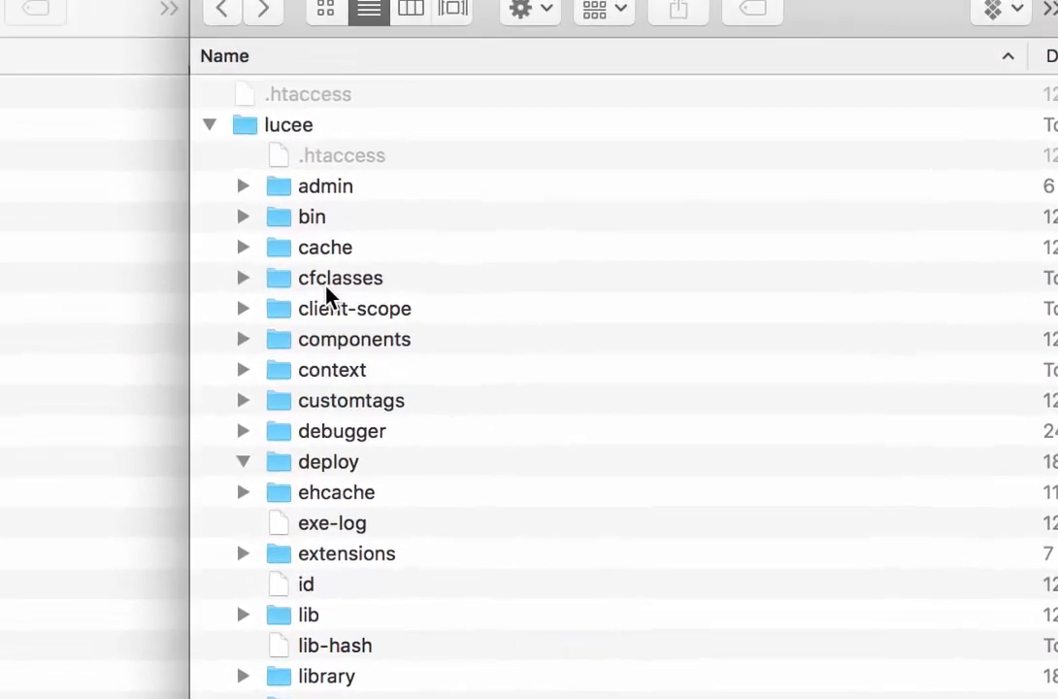
# Drill into cfclasses and the compiled folders to select index_cfm$cf.class
pyautogui.doubleClick(339, 278)
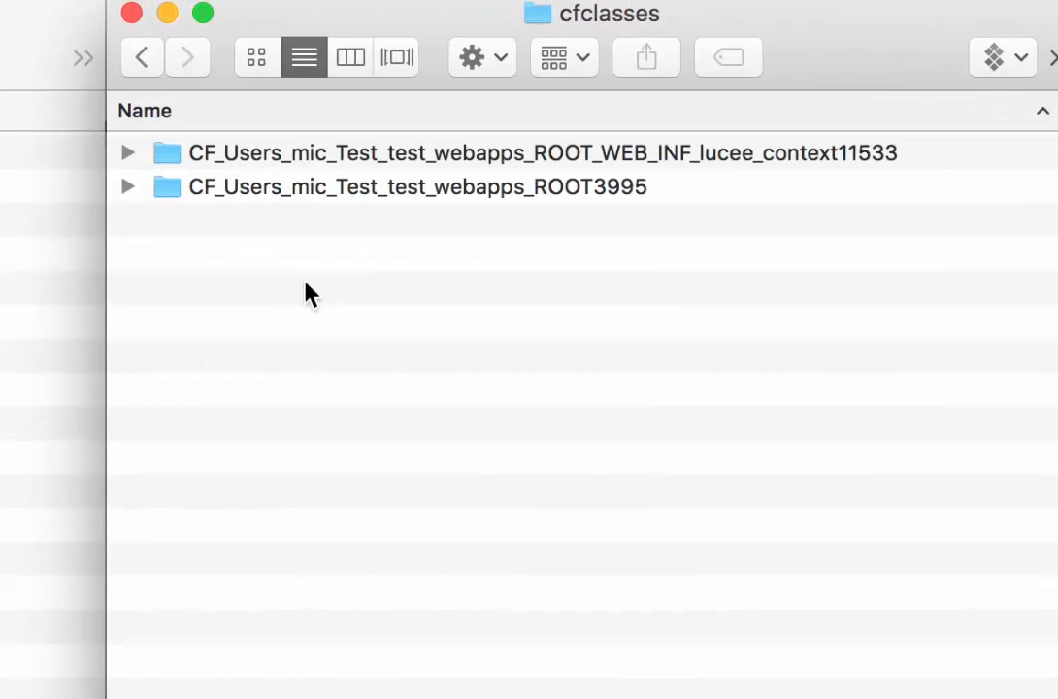
pyautogui.moveTo(292, 163)
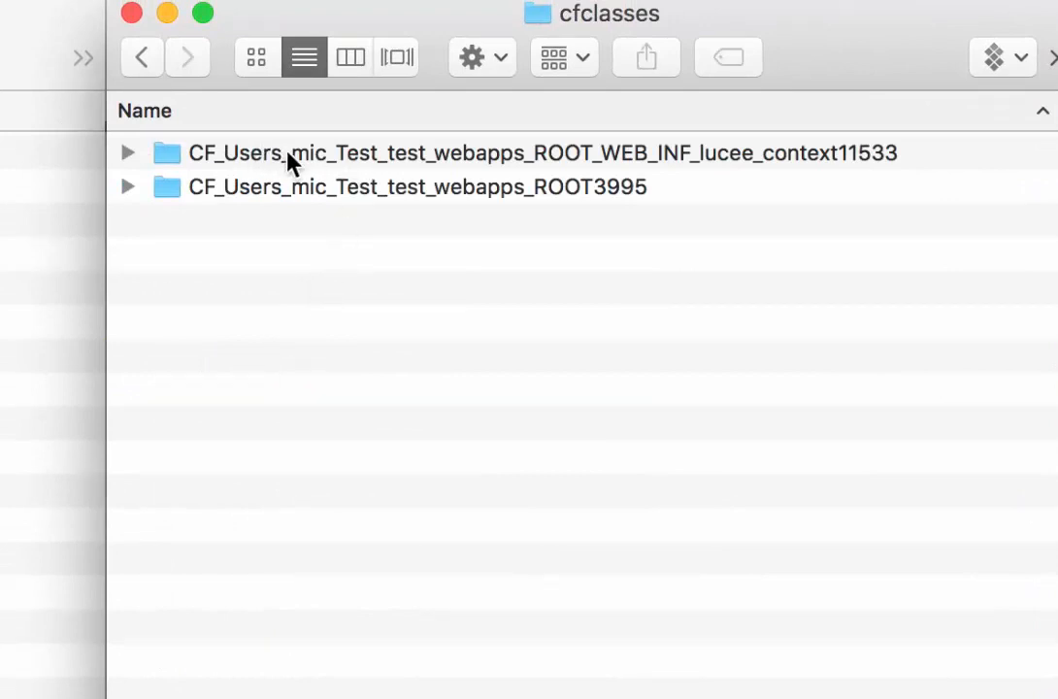
pyautogui.moveTo(296, 197)
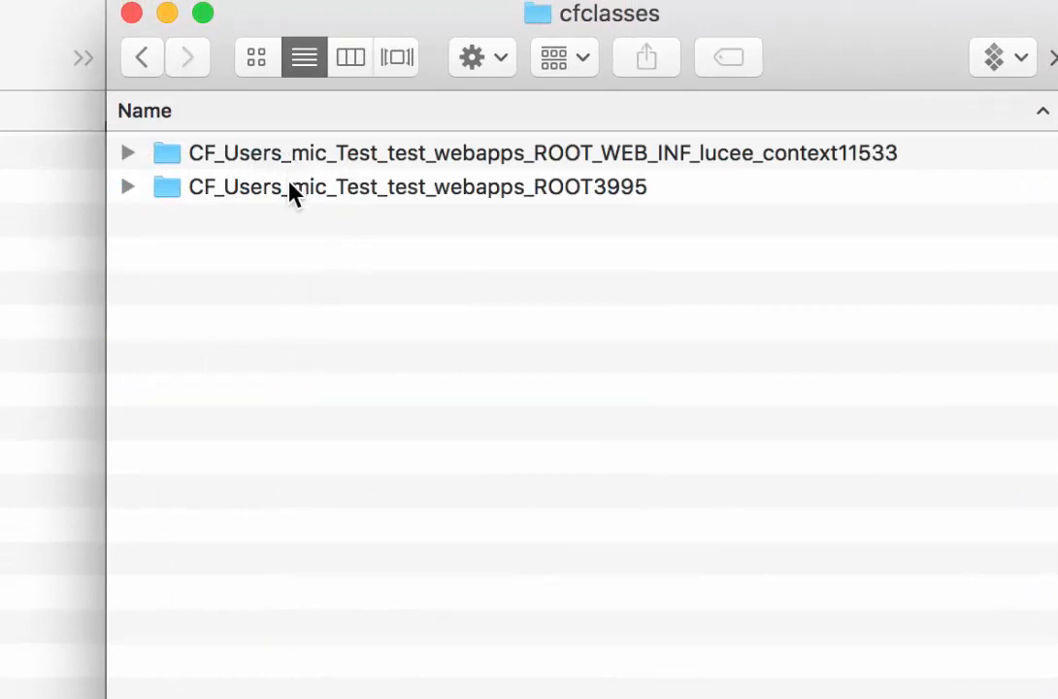
pyautogui.moveTo(361, 205)
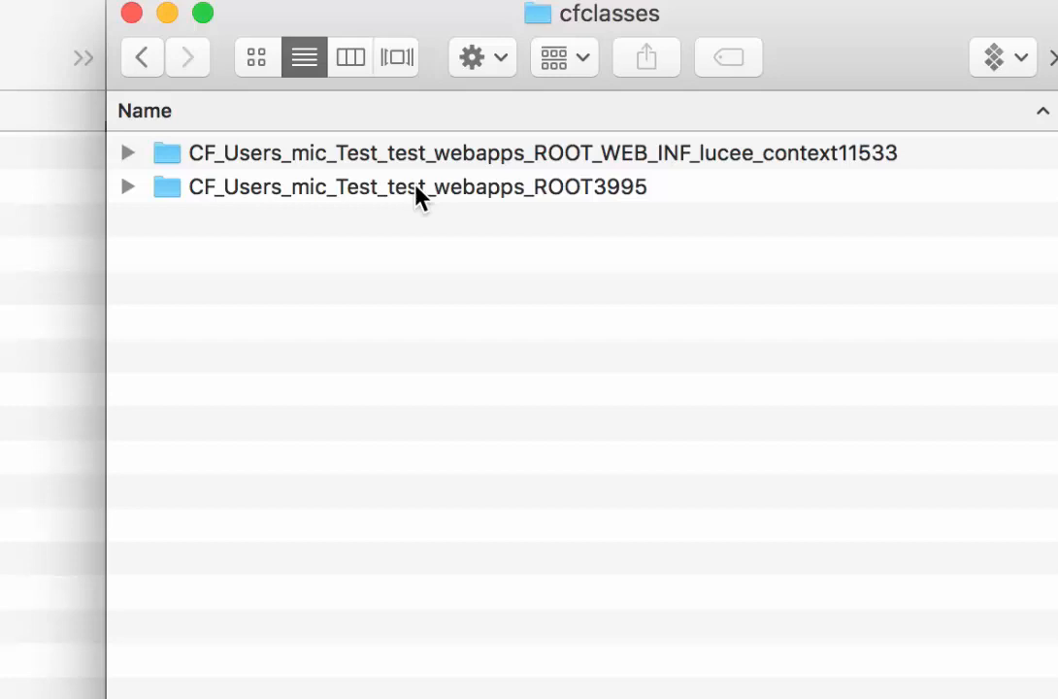
pyautogui.moveTo(437, 197)
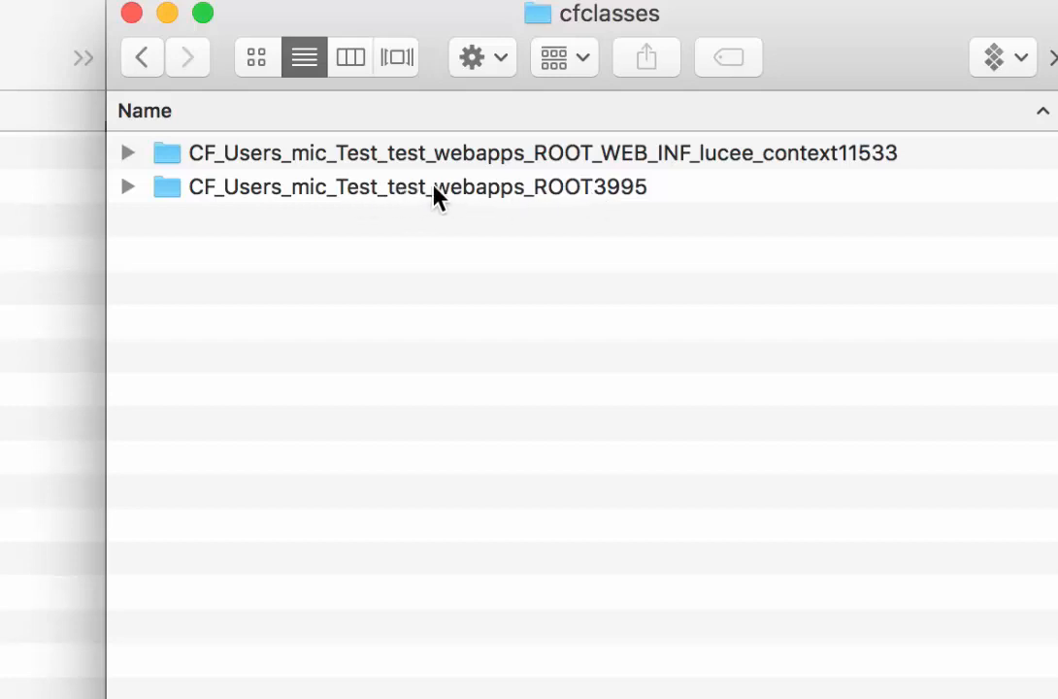
pyautogui.doubleClick(402, 186)
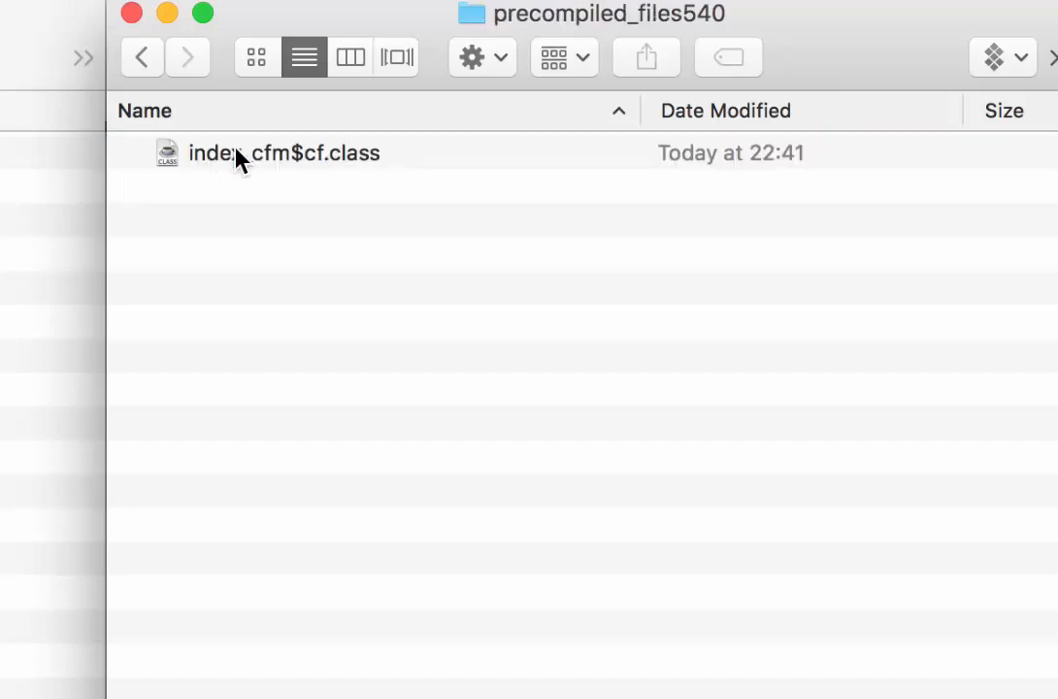
pyautogui.click(285, 153)
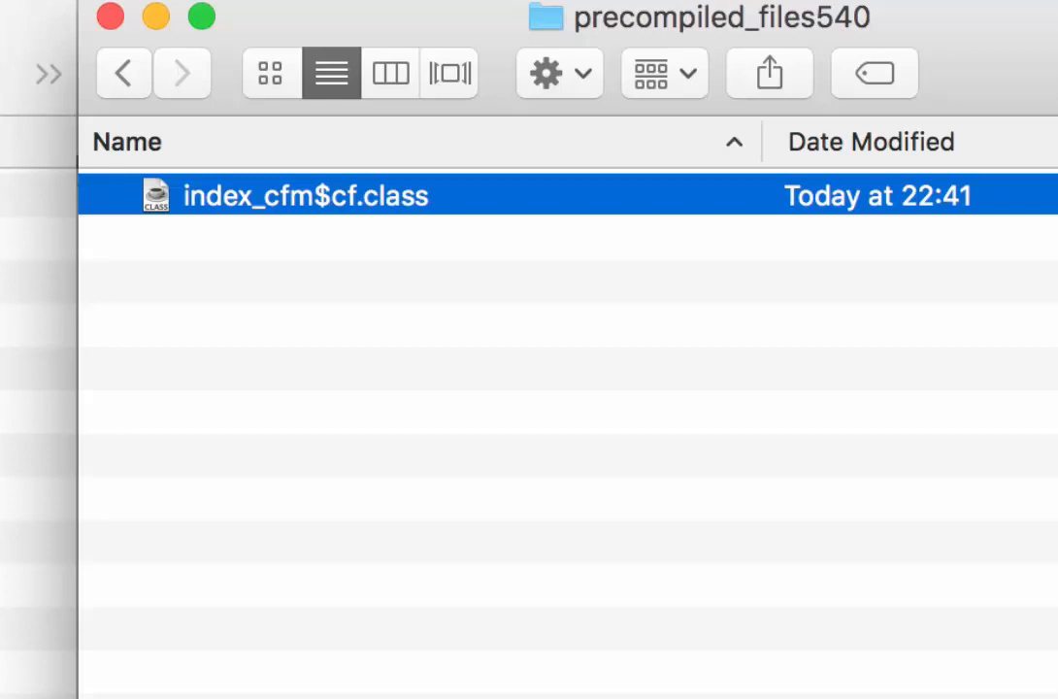
pyautogui.moveTo(412, 236)
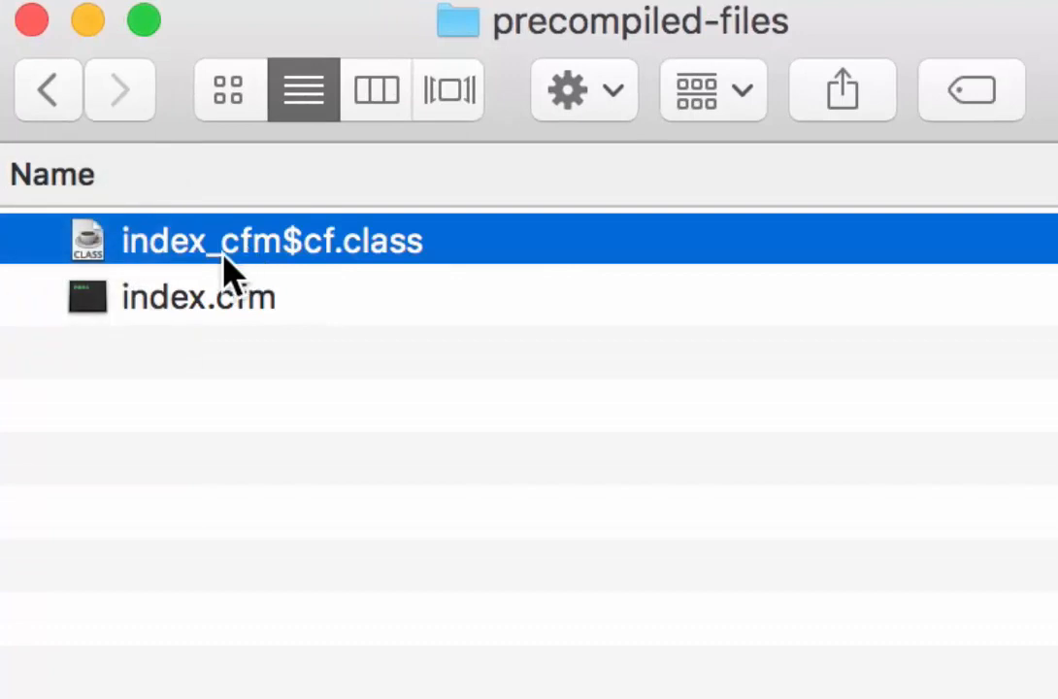
# Rename the copied class file to test.cfm and dismiss the launch error
pyautogui.click(272, 240)
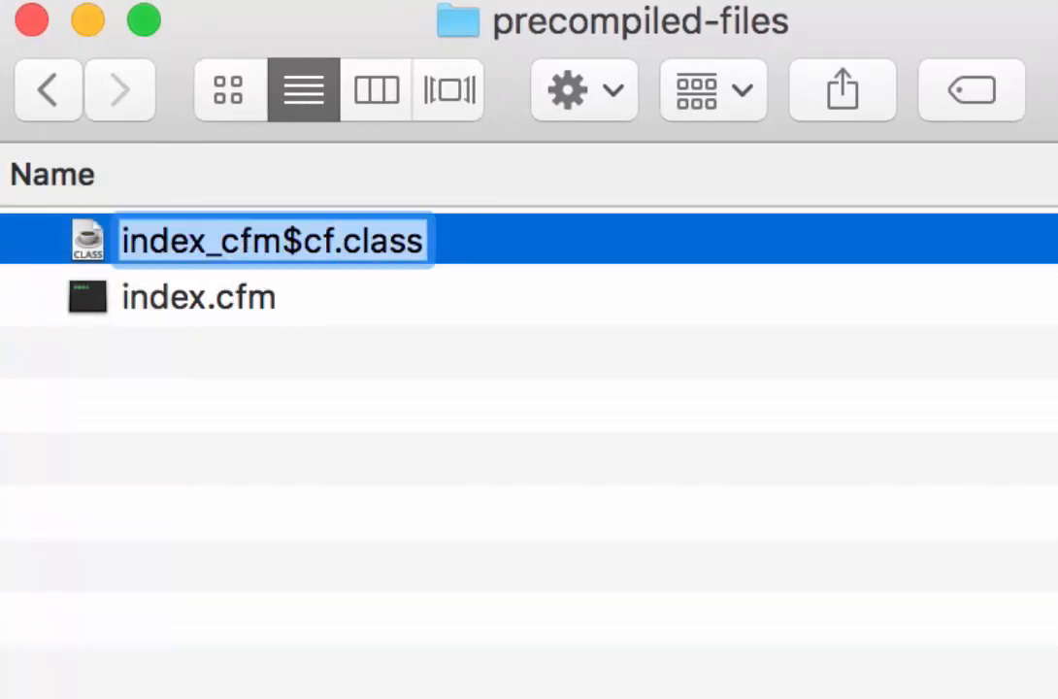
pyautogui.write('test')
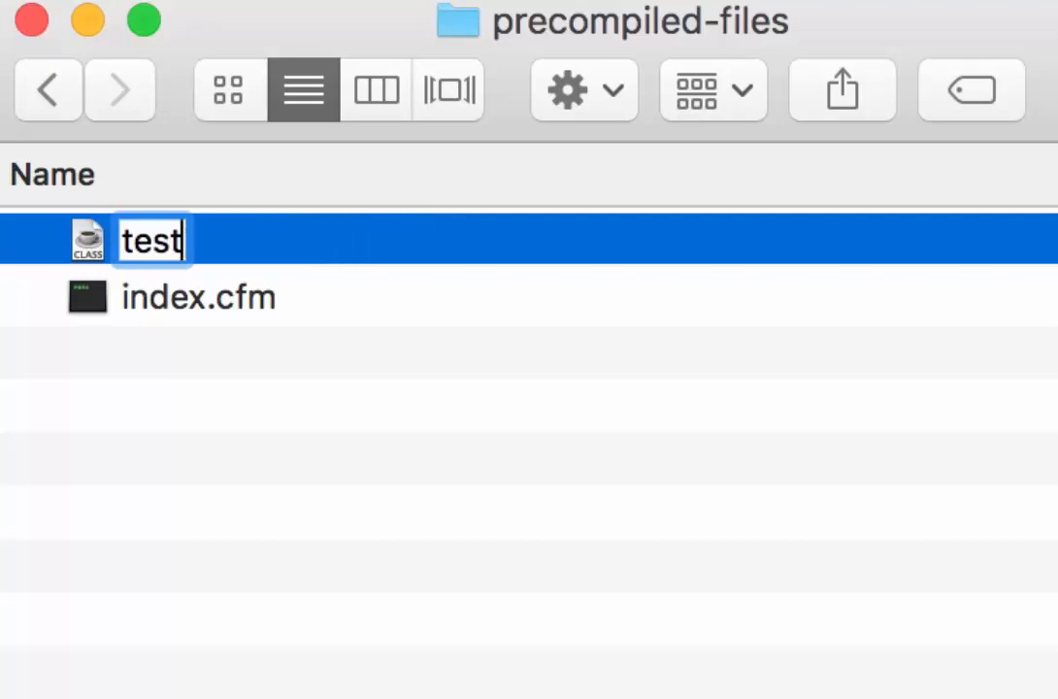
pyautogui.write('.cfm')
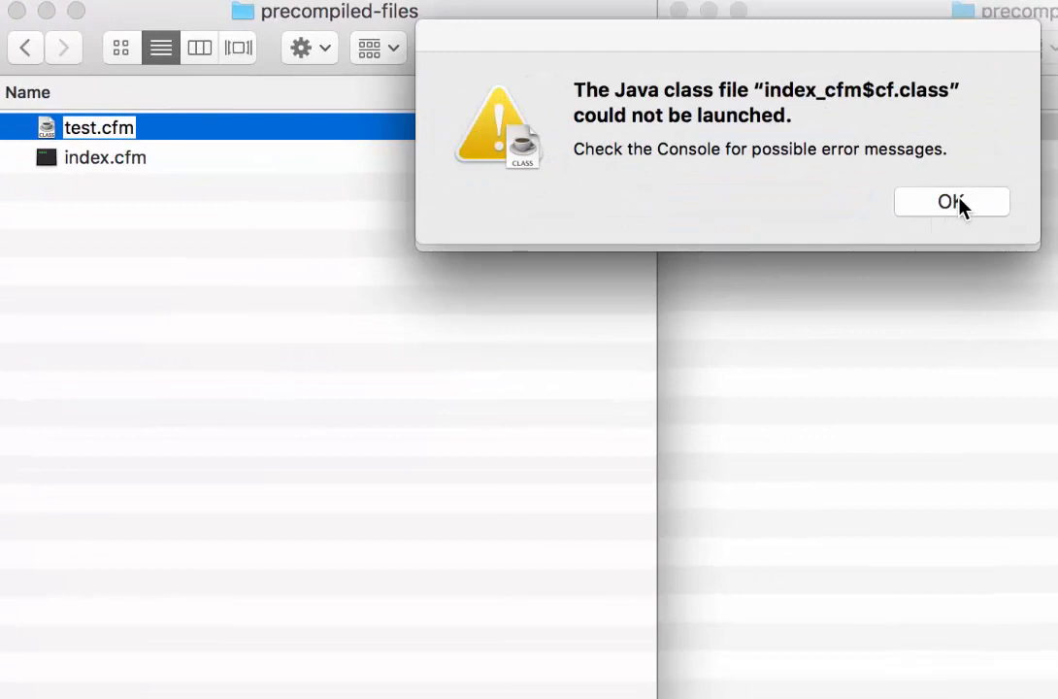
pyautogui.click(951, 202)
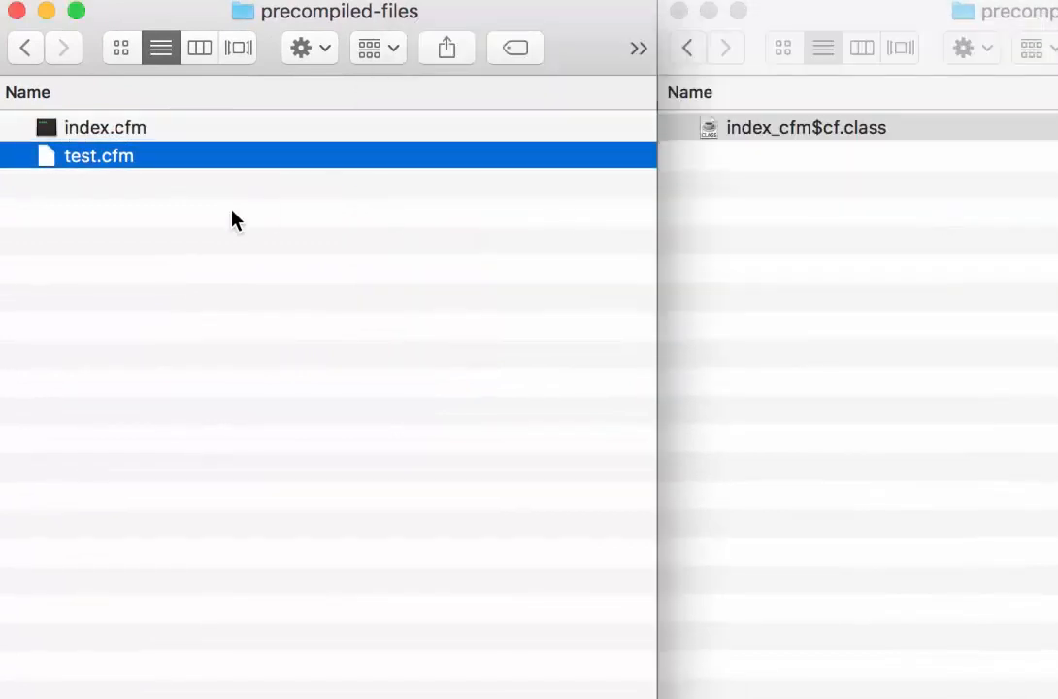
pyautogui.moveTo(119, 157)
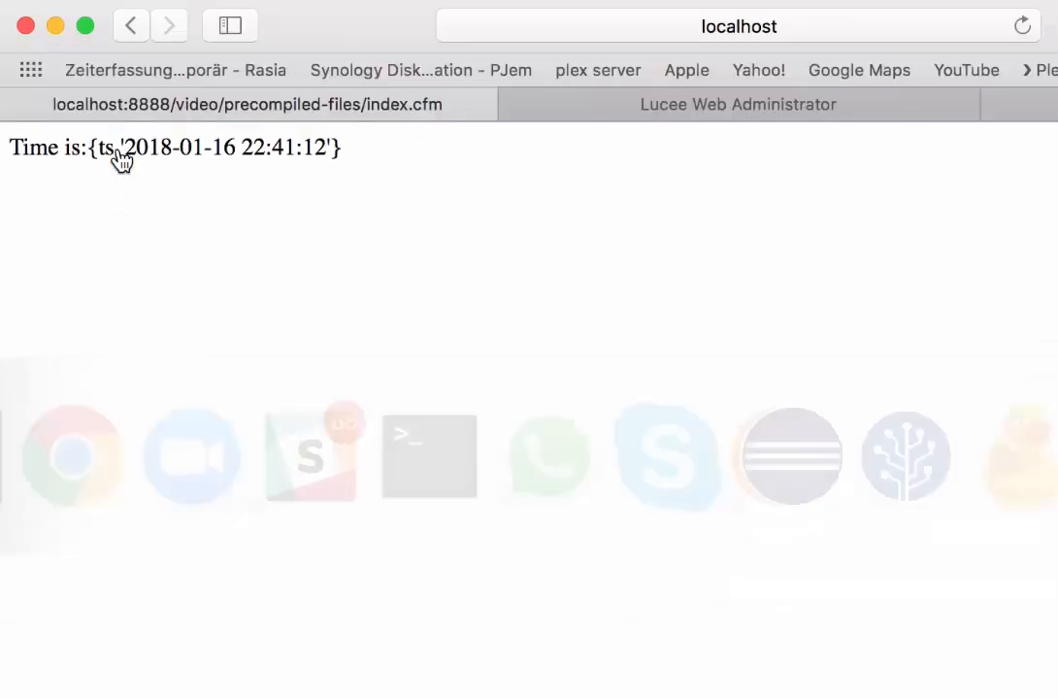
# Edit the Safari address to load test.cfm from localhost
pyautogui.click(739, 26)
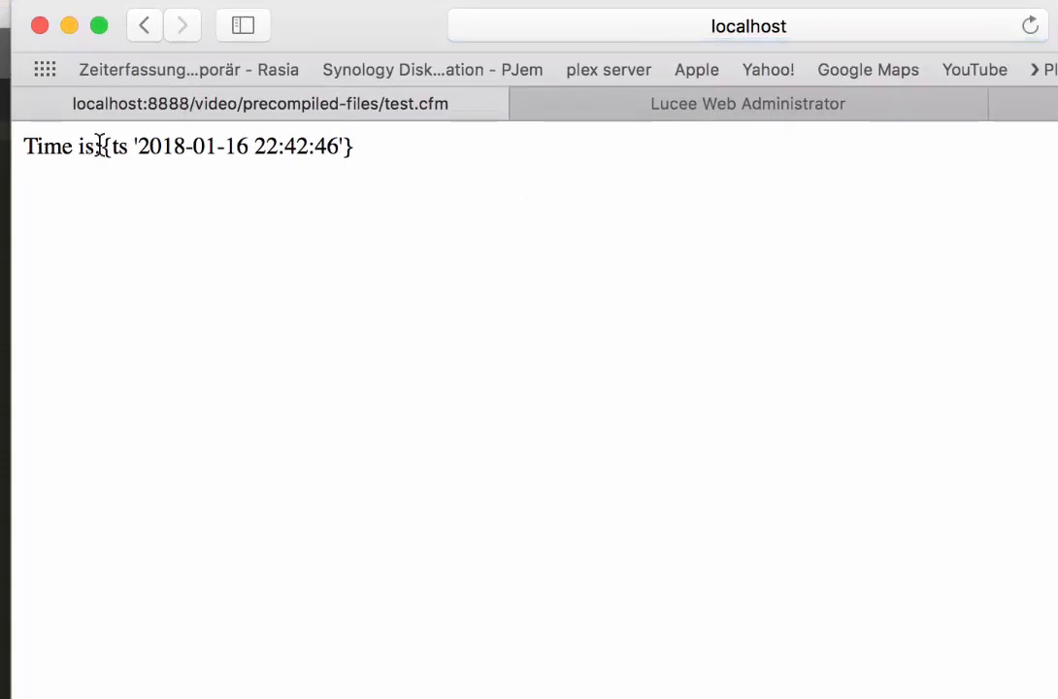
pyautogui.moveTo(317, 155)
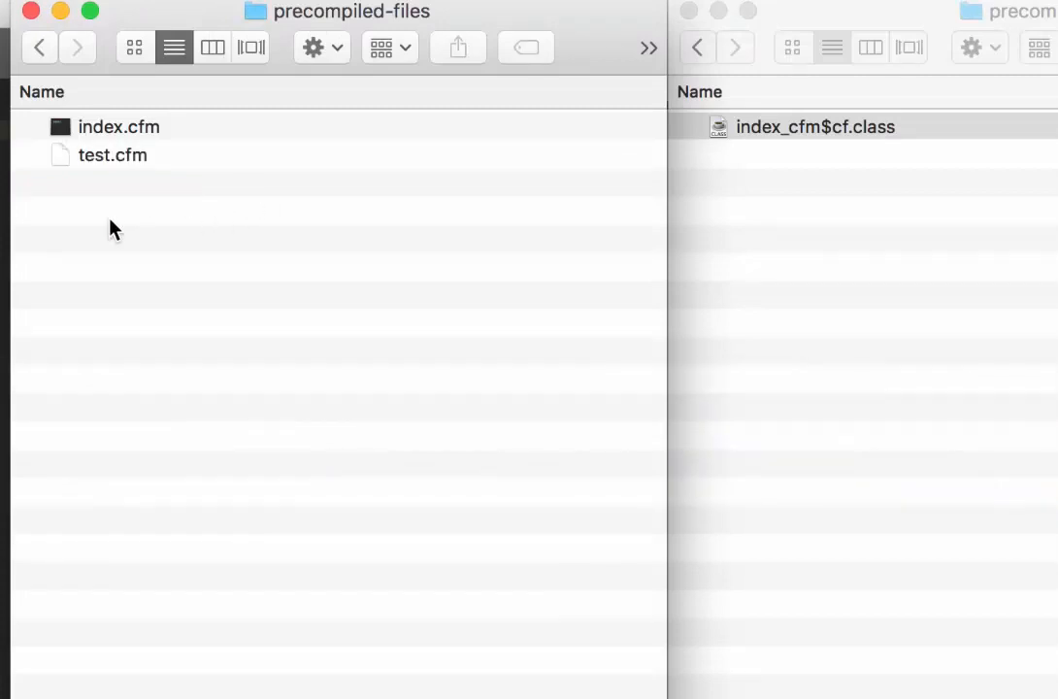
# Open test.cfm from Finder in Sublime Text to see its hex bytecode
pyautogui.doubleClick(113, 154)
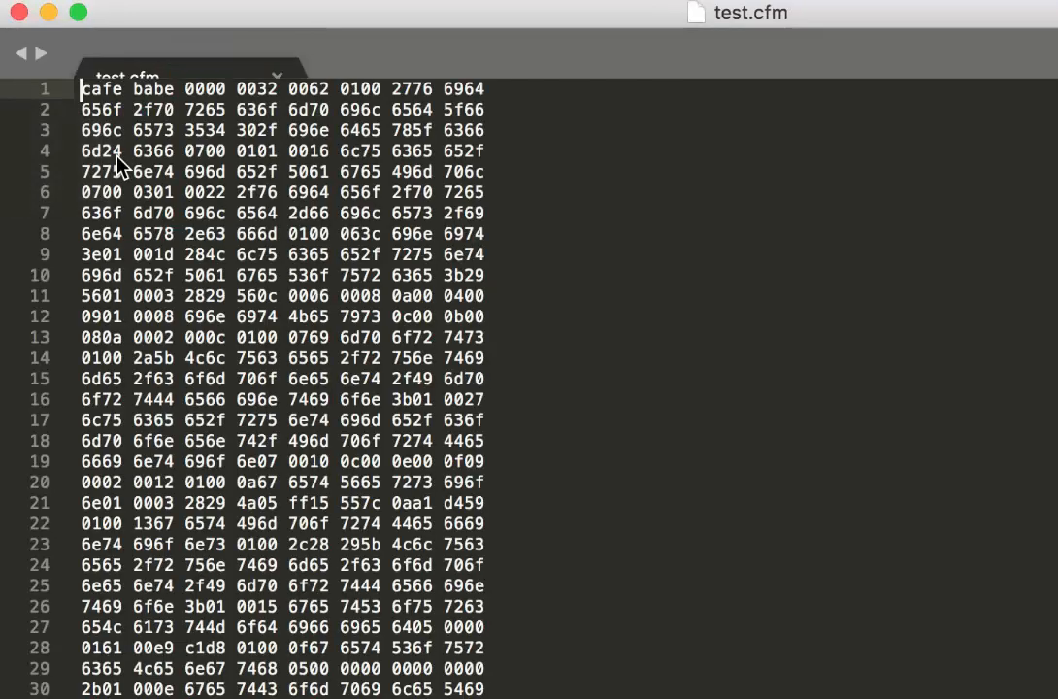